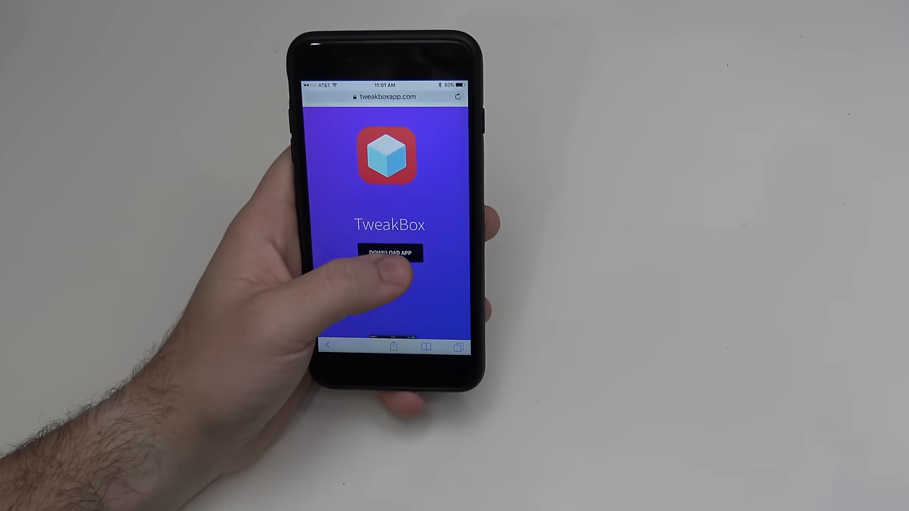
# Download the TweakBox profile from tweakboxapp.com and install it so its icon lands on the home screen
pyautogui.click(390, 252)
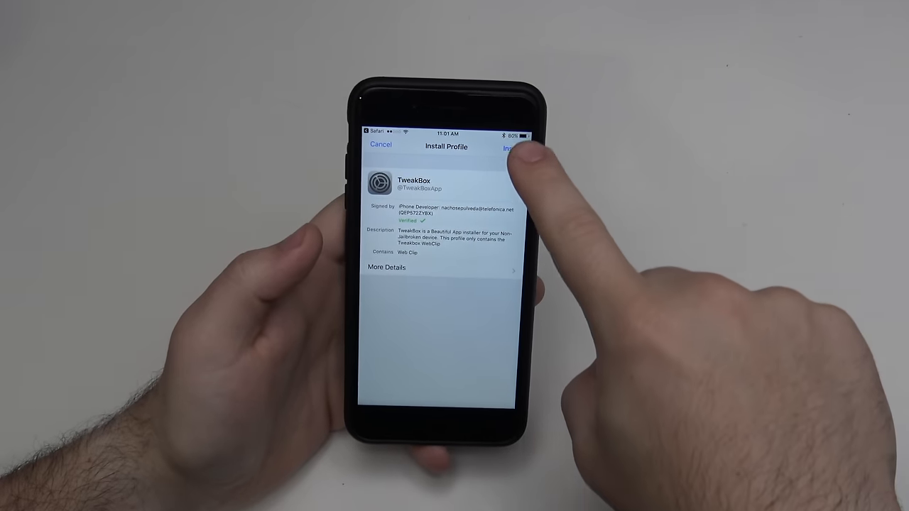
pyautogui.click(508, 148)
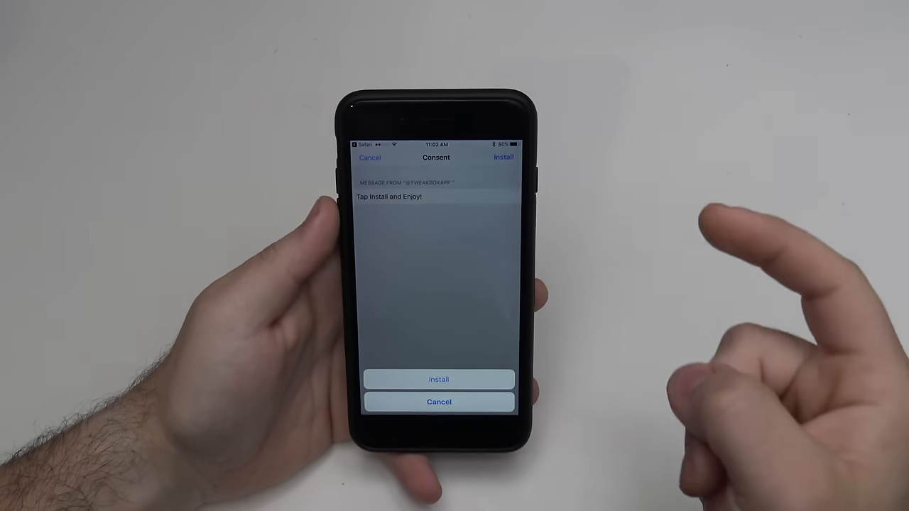
pyautogui.click(438, 380)
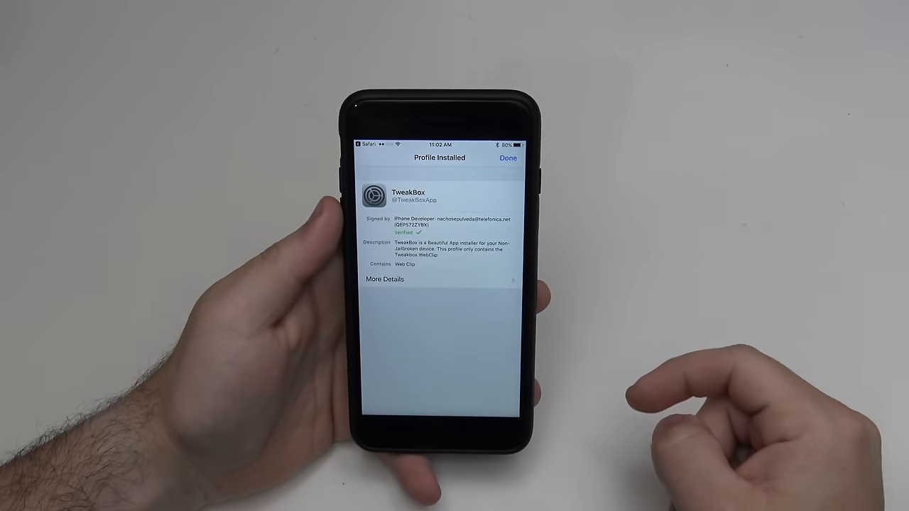
pyautogui.click(508, 158)
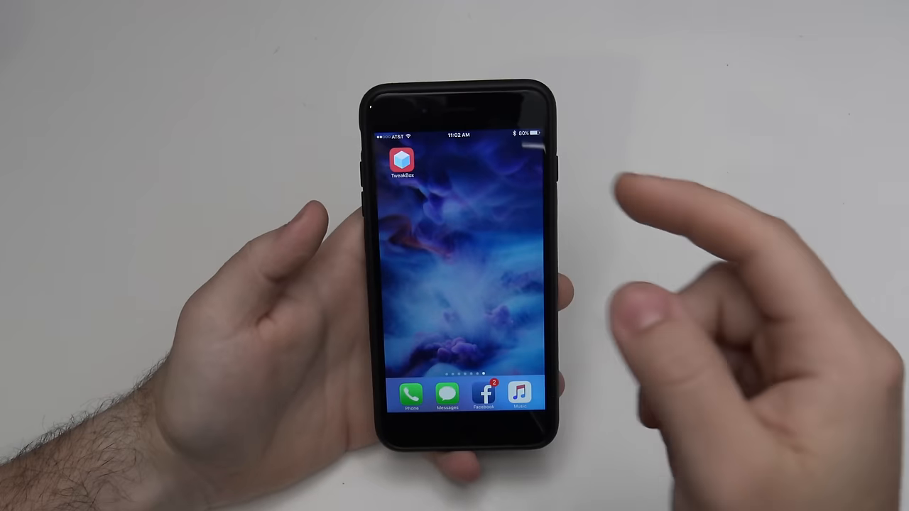
# Browse TweakBox's Apps > TweakBox Apps category and install TutuApp onto the home screen
pyautogui.click(402, 162)
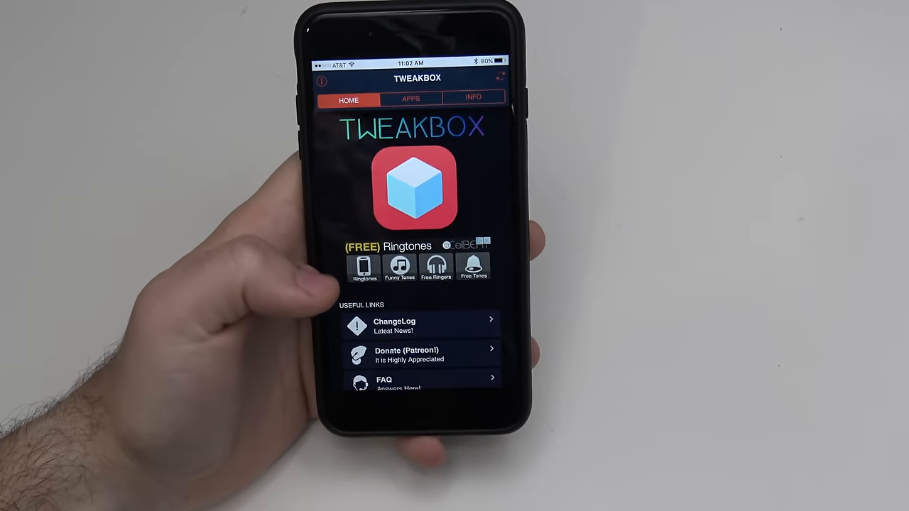
pyautogui.click(411, 97)
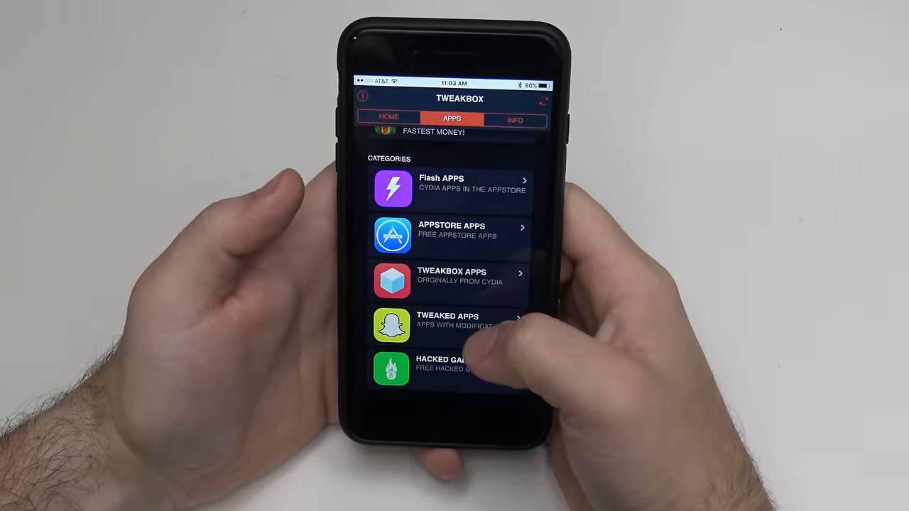
pyautogui.click(451, 281)
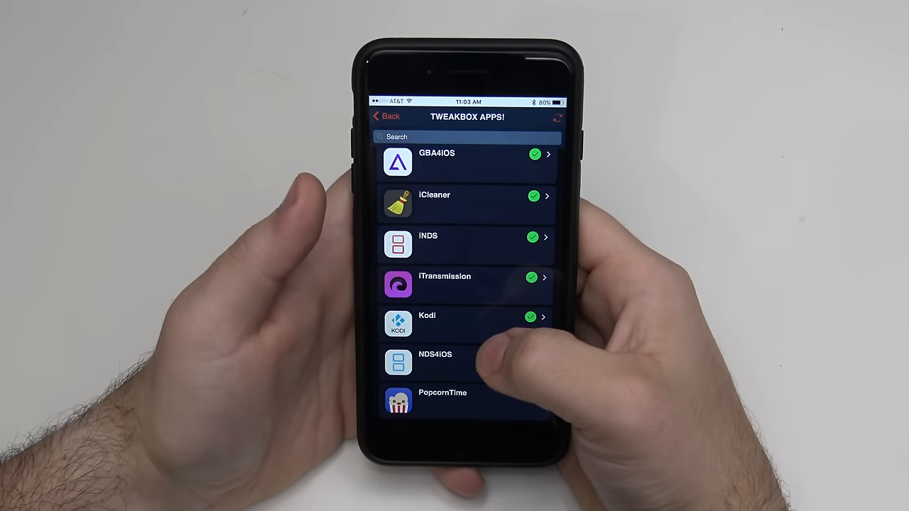
pyautogui.scroll(-3)
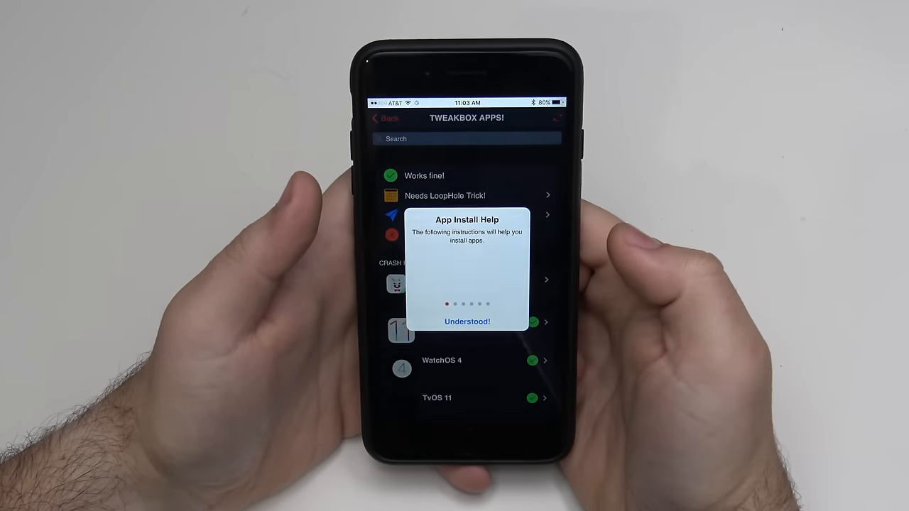
pyautogui.click(467, 321)
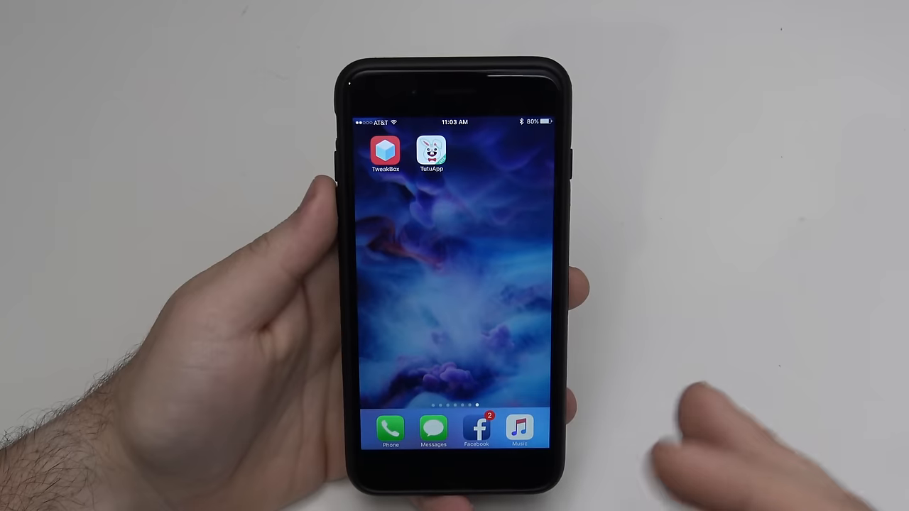
# Trust TutuApp's enterprise developer under General > Profiles & Device Management, then launch TutuApp
pyautogui.click(432, 150)
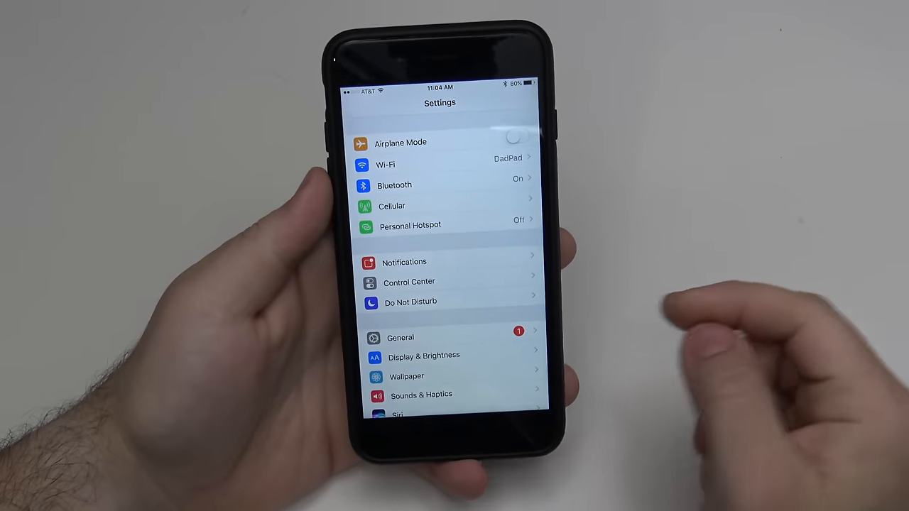
pyautogui.click(400, 338)
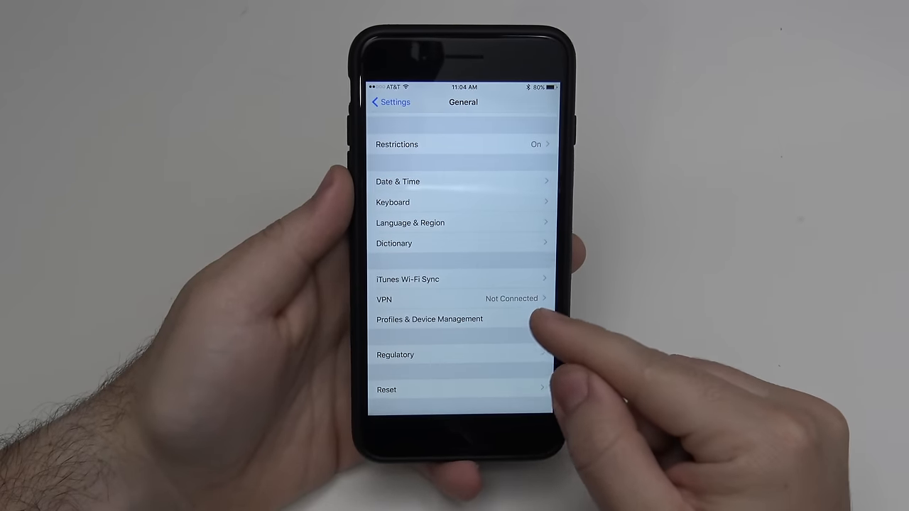
pyautogui.click(429, 318)
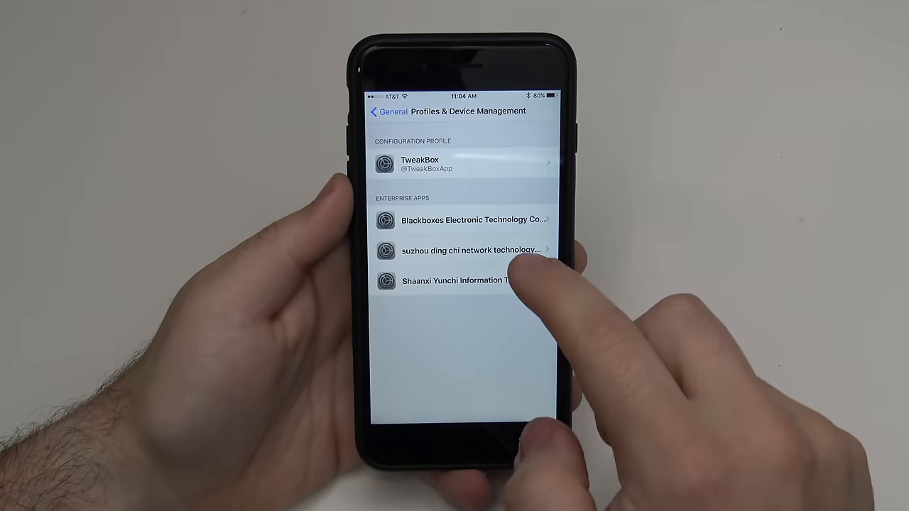
pyautogui.click(456, 281)
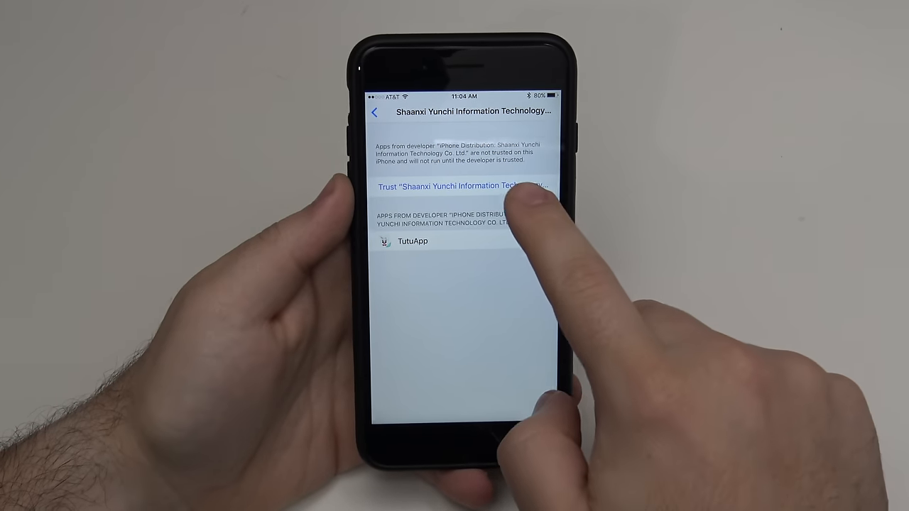
pyautogui.click(461, 185)
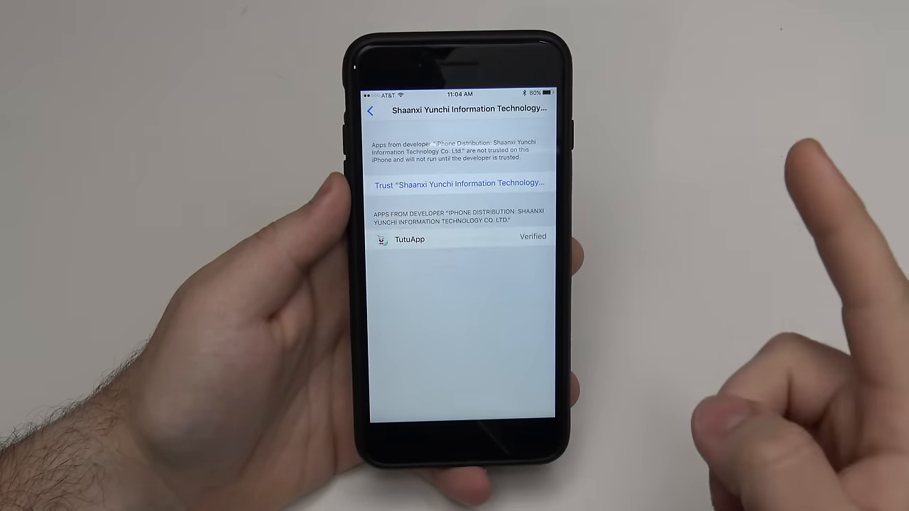
pyautogui.click(460, 183)
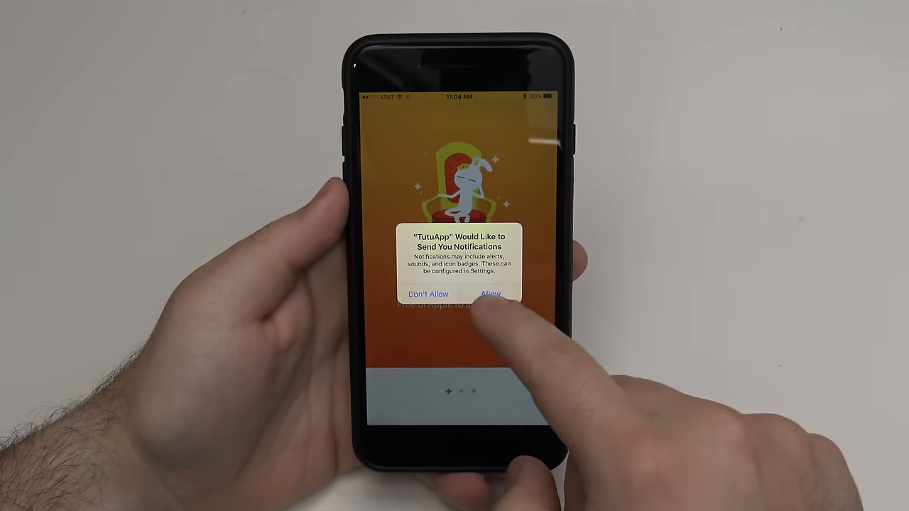
# Allow TutuApp notifications, search for kodi and install Kodi Jarvis 18.1
pyautogui.click(490, 294)
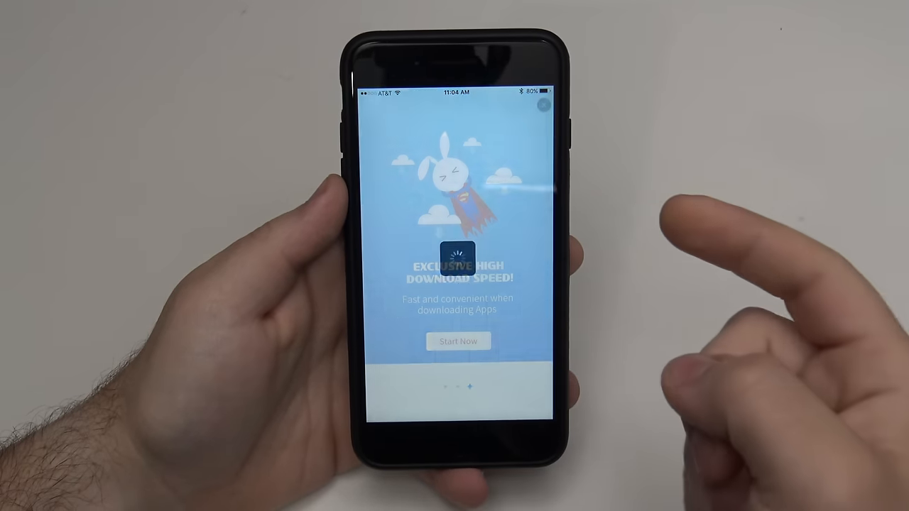
pyautogui.click(457, 341)
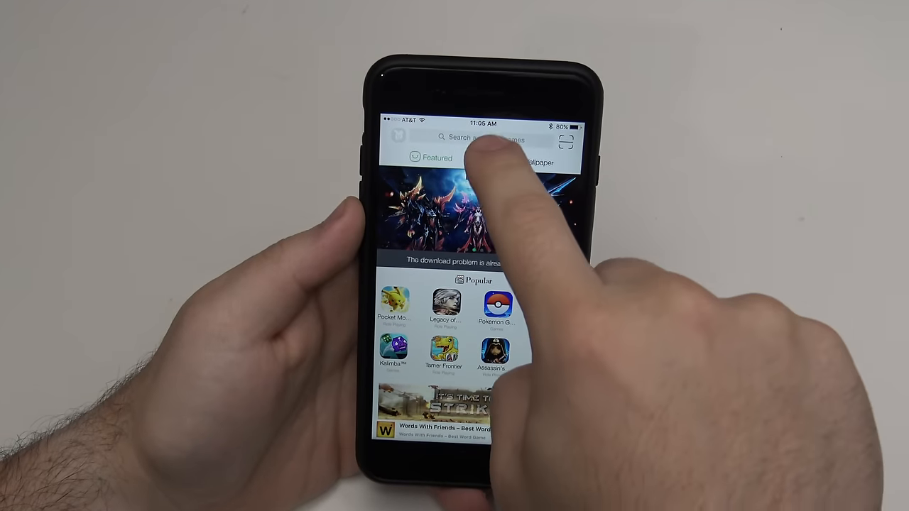
pyautogui.click(481, 137)
pyautogui.write('kodi')
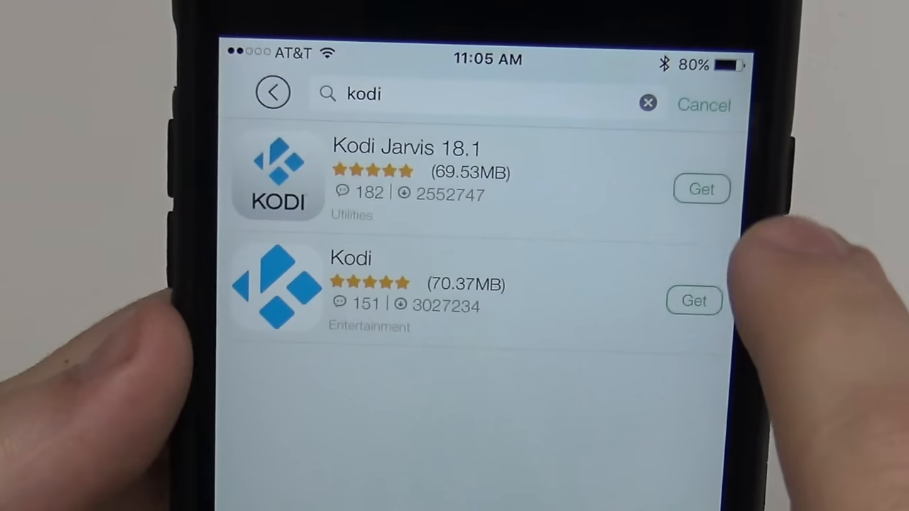
pyautogui.click(702, 189)
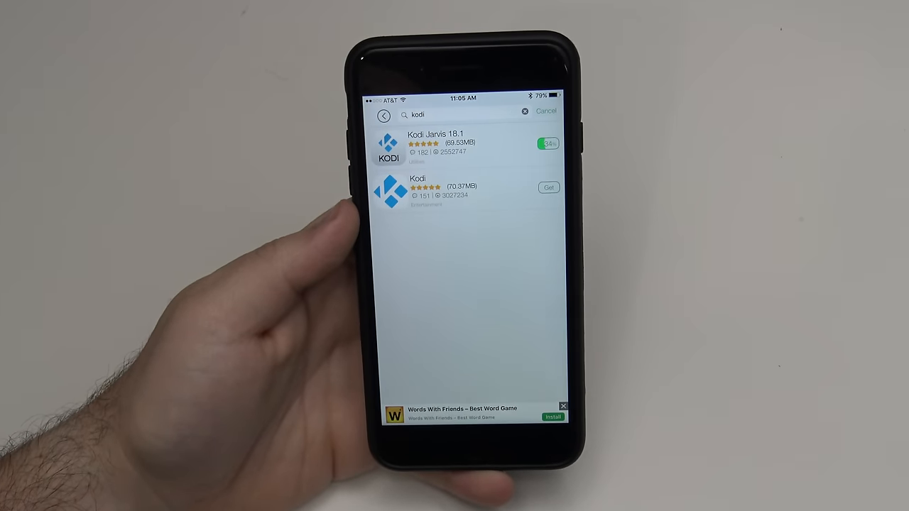
pyautogui.click(548, 143)
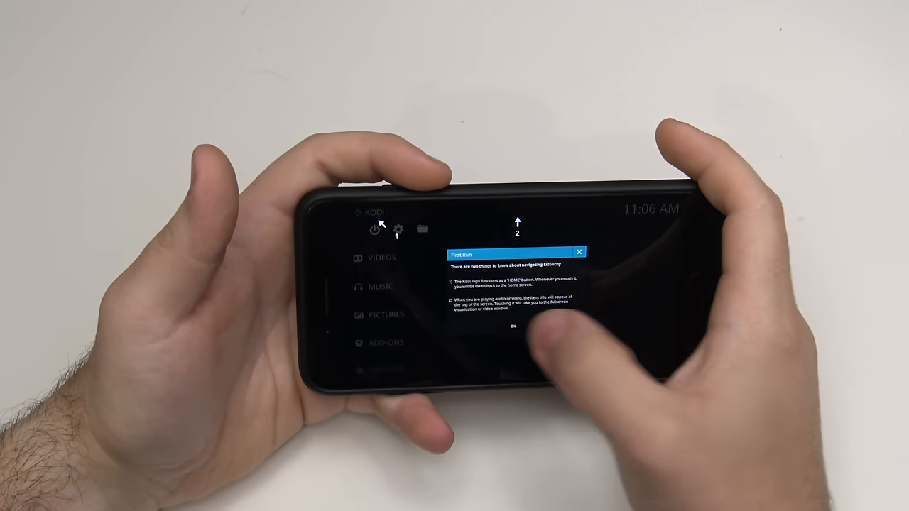
# Dismiss the first-run notice, enable Unknown sources under Settings > System > Add-ons, and go home
pyautogui.click(513, 327)
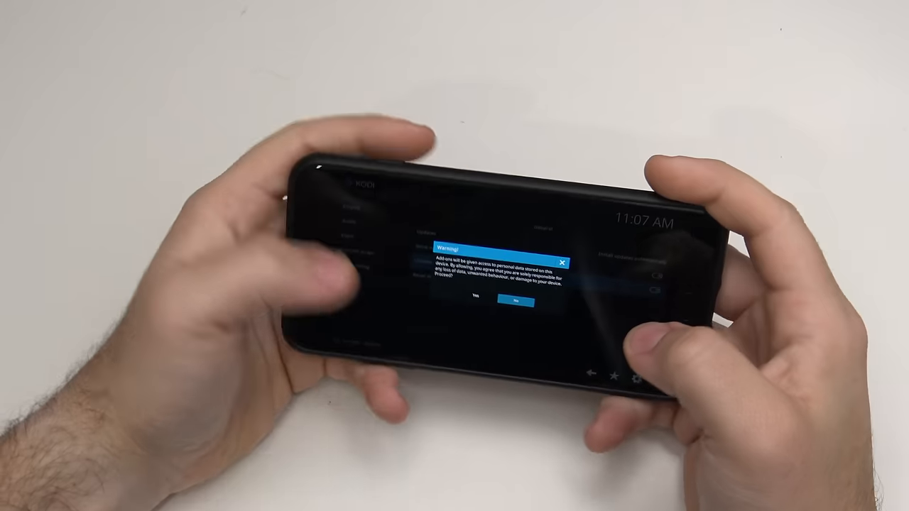
pyautogui.click(506, 301)
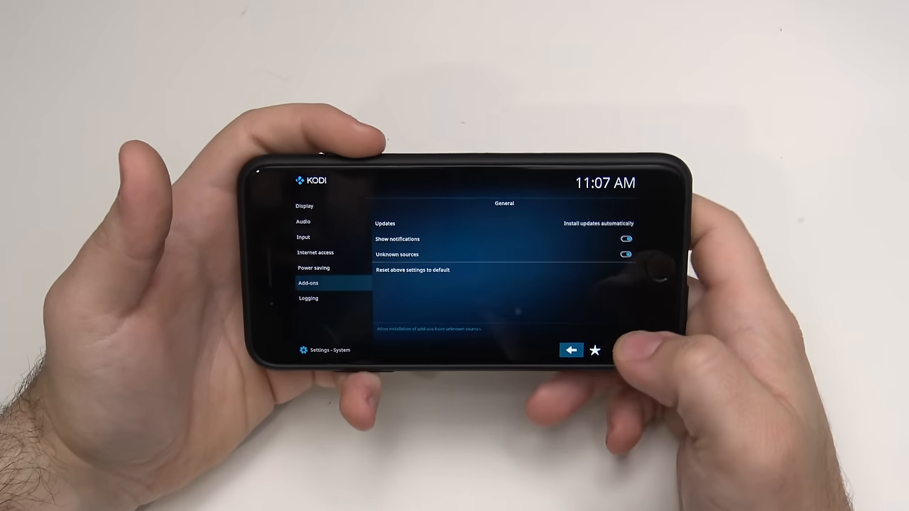
pyautogui.click(571, 349)
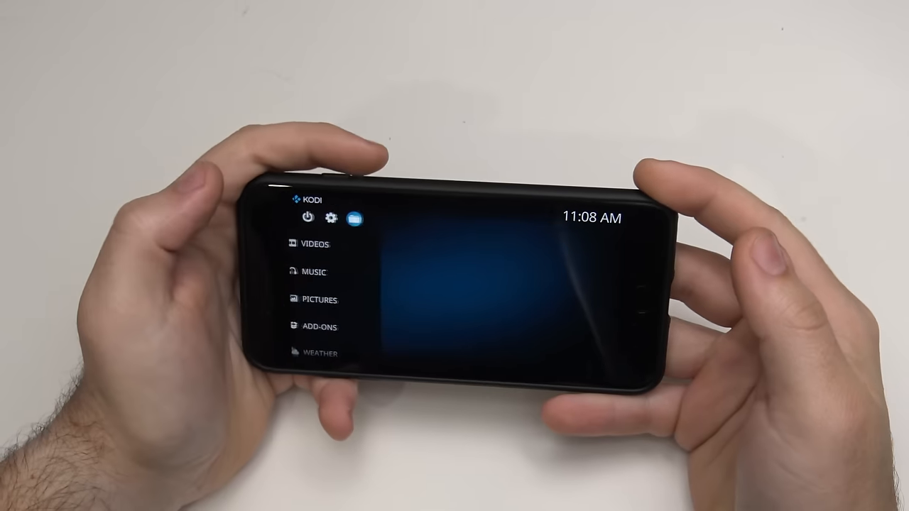
# Add a kodistuff file source in File manager pointing to the repository URL and save it
pyautogui.click(355, 219)
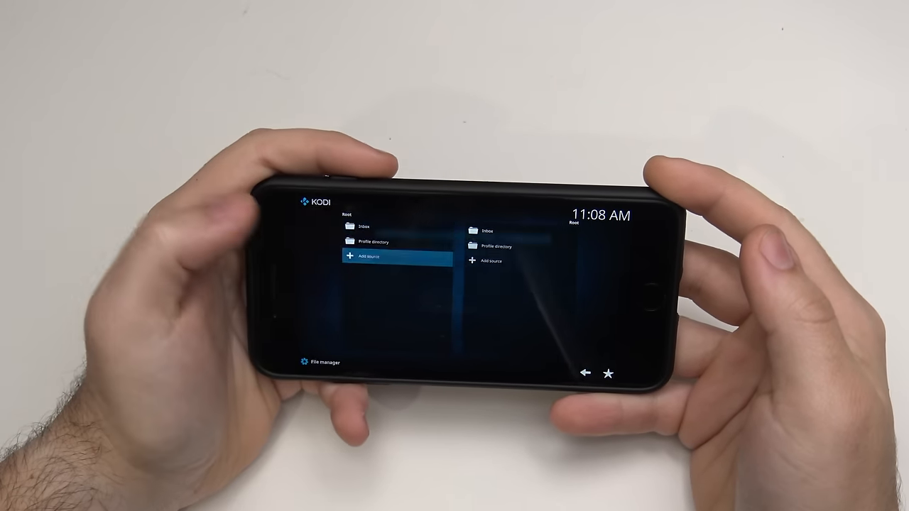
pyautogui.click(366, 256)
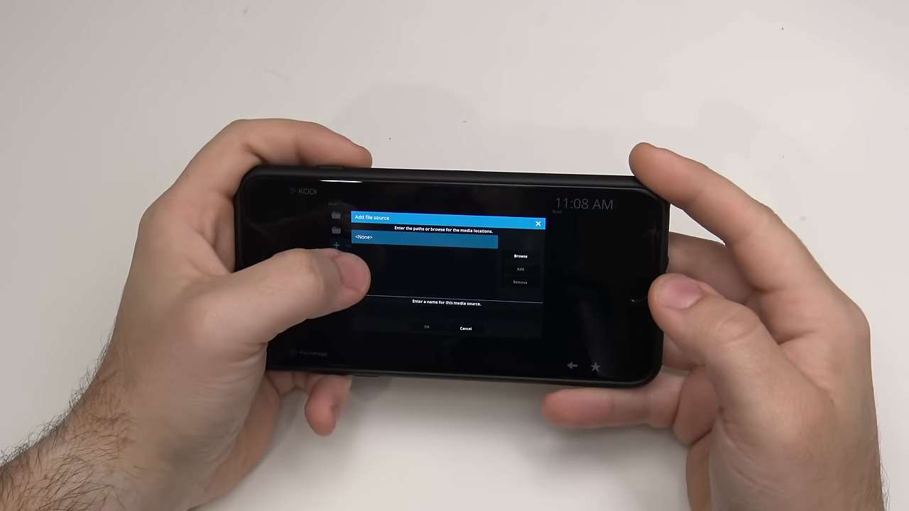
pyautogui.click(423, 238)
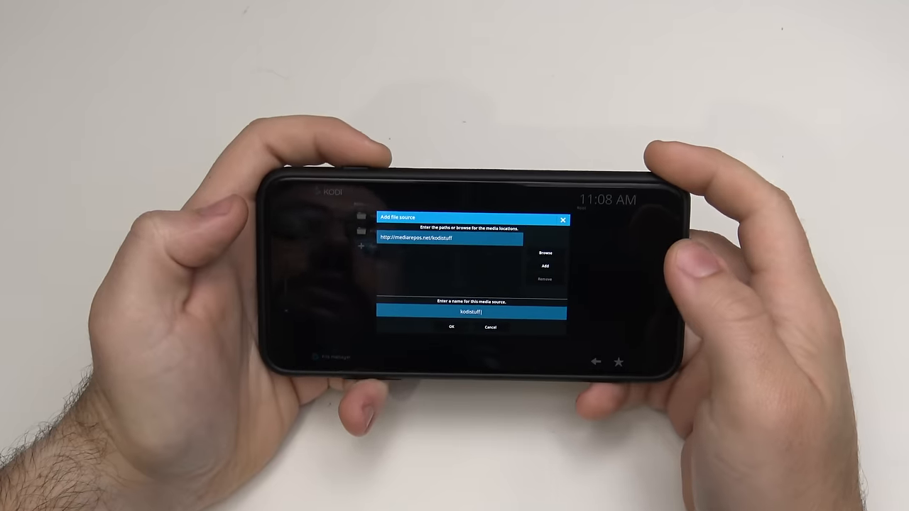
pyautogui.click(452, 326)
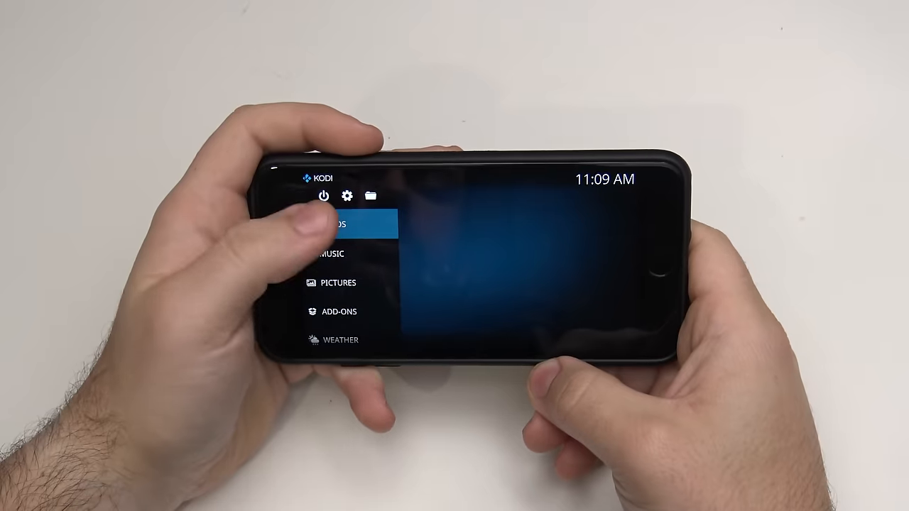
# Install the repository zip from the kodistuff source via Add-ons, then browse its video add-ons
pyautogui.click(346, 196)
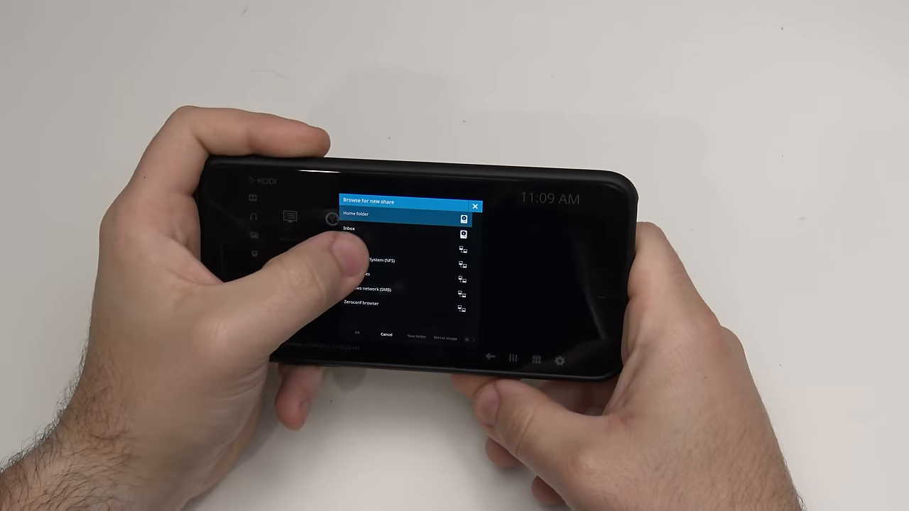
pyautogui.click(358, 213)
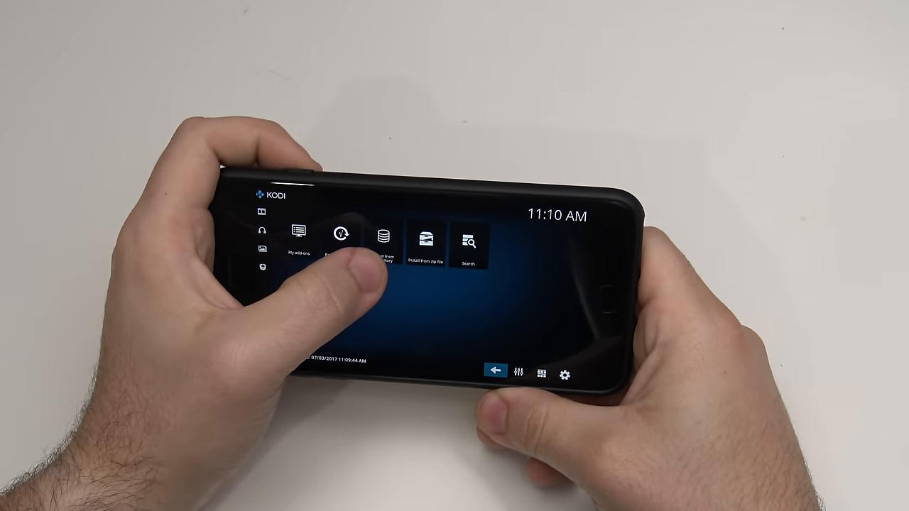
pyautogui.click(383, 238)
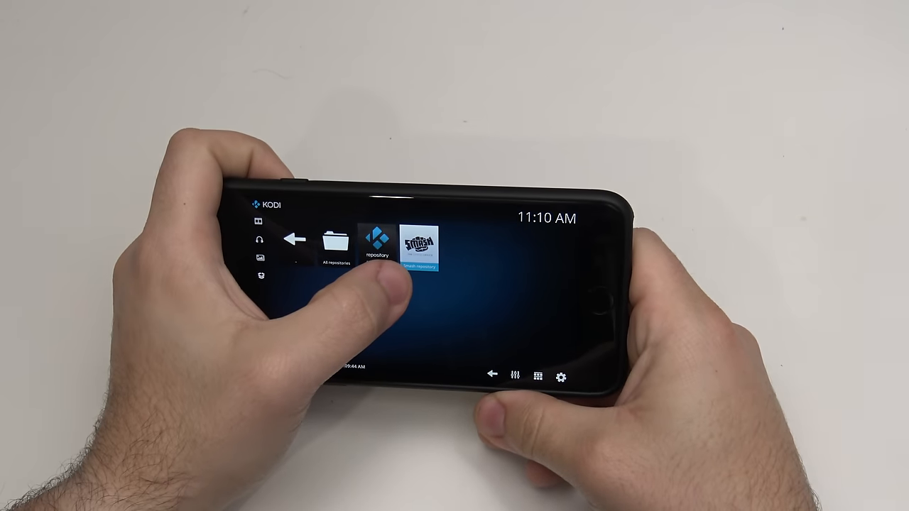
pyautogui.click(420, 245)
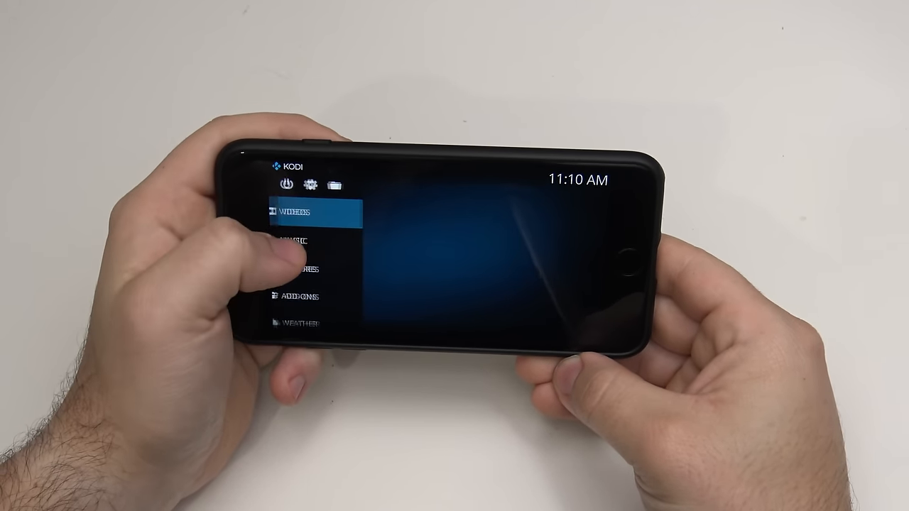
pyautogui.click(295, 213)
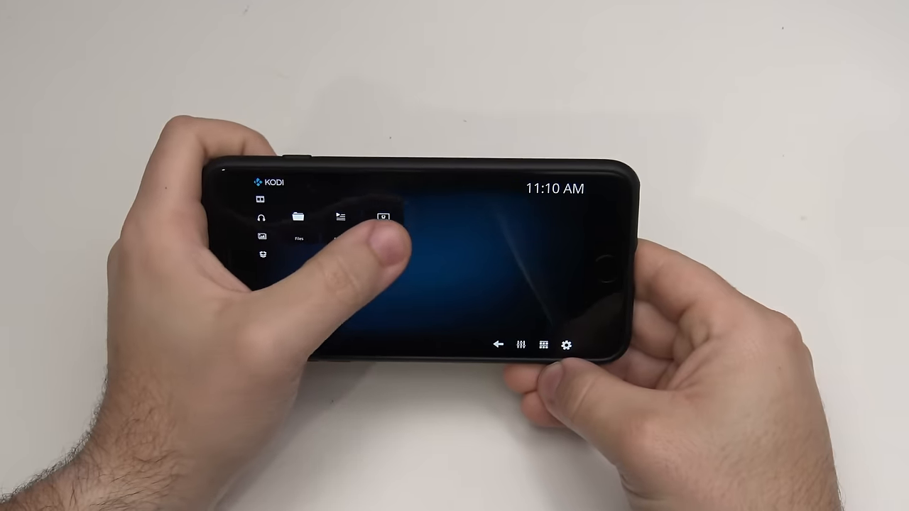